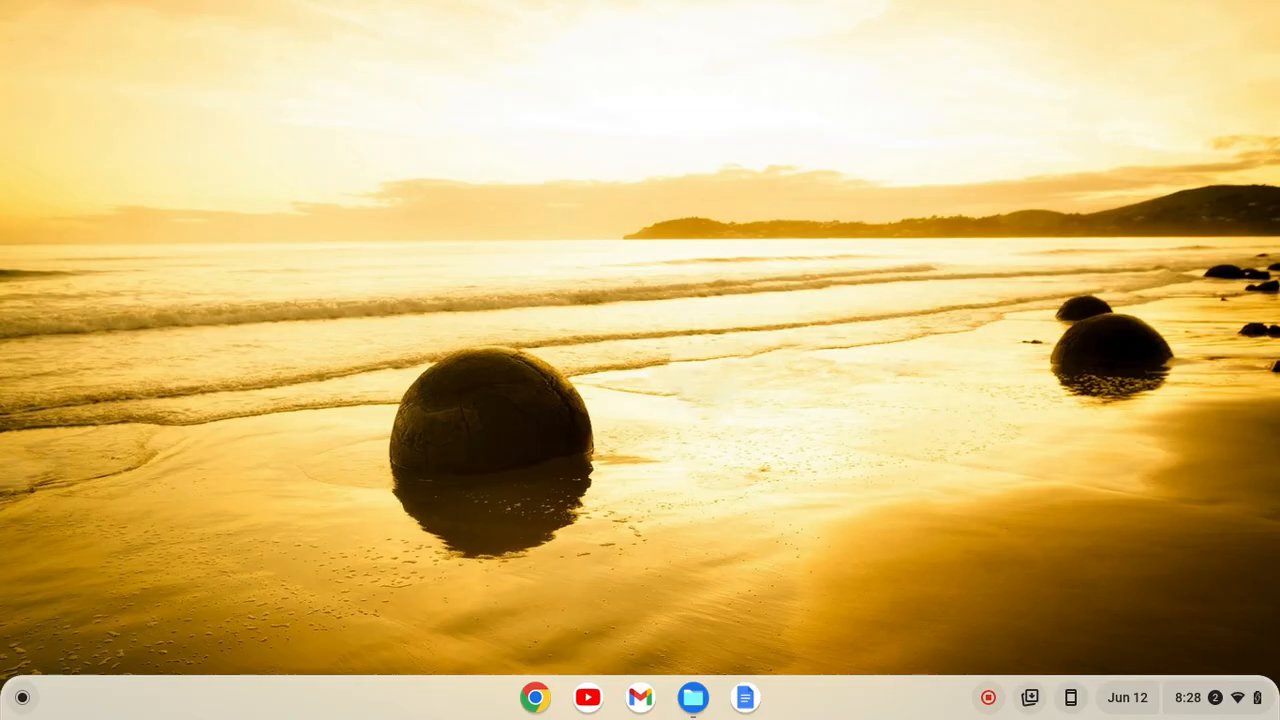
pyautogui.moveTo(770, 302)
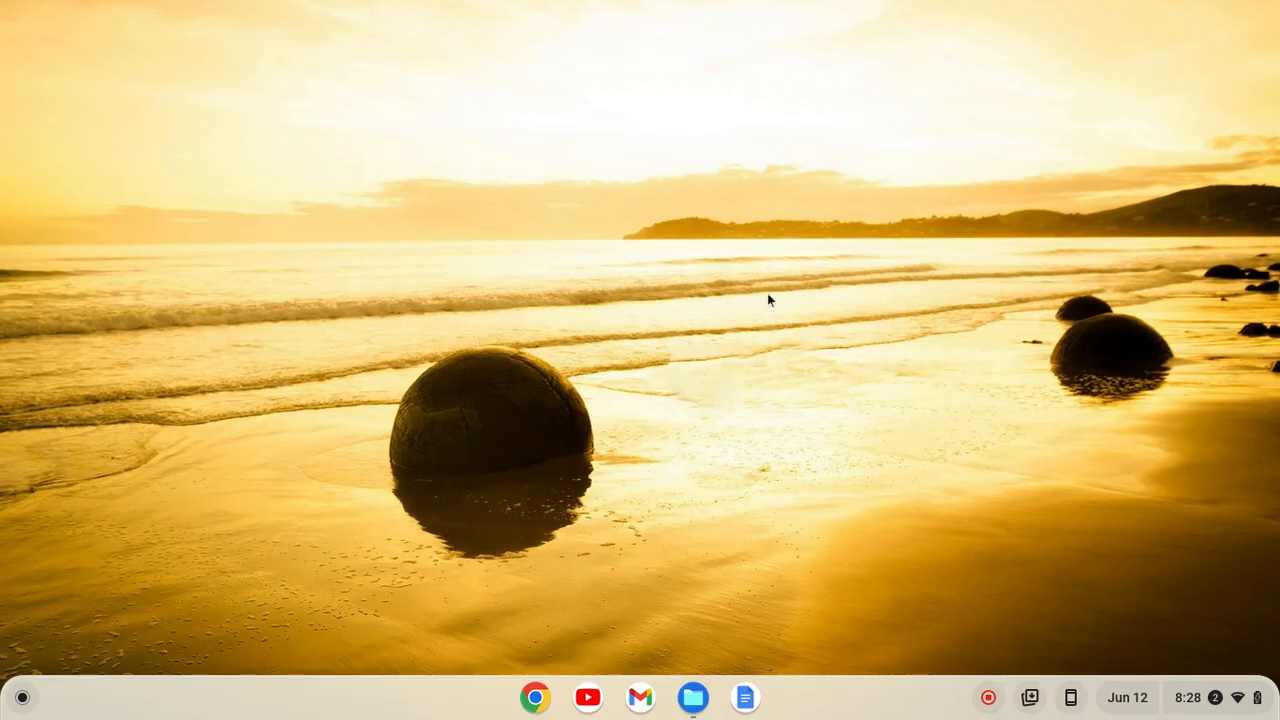
# Go to the Developers section of ChromeOS Settings via the Launcher
pyautogui.click(22, 704)
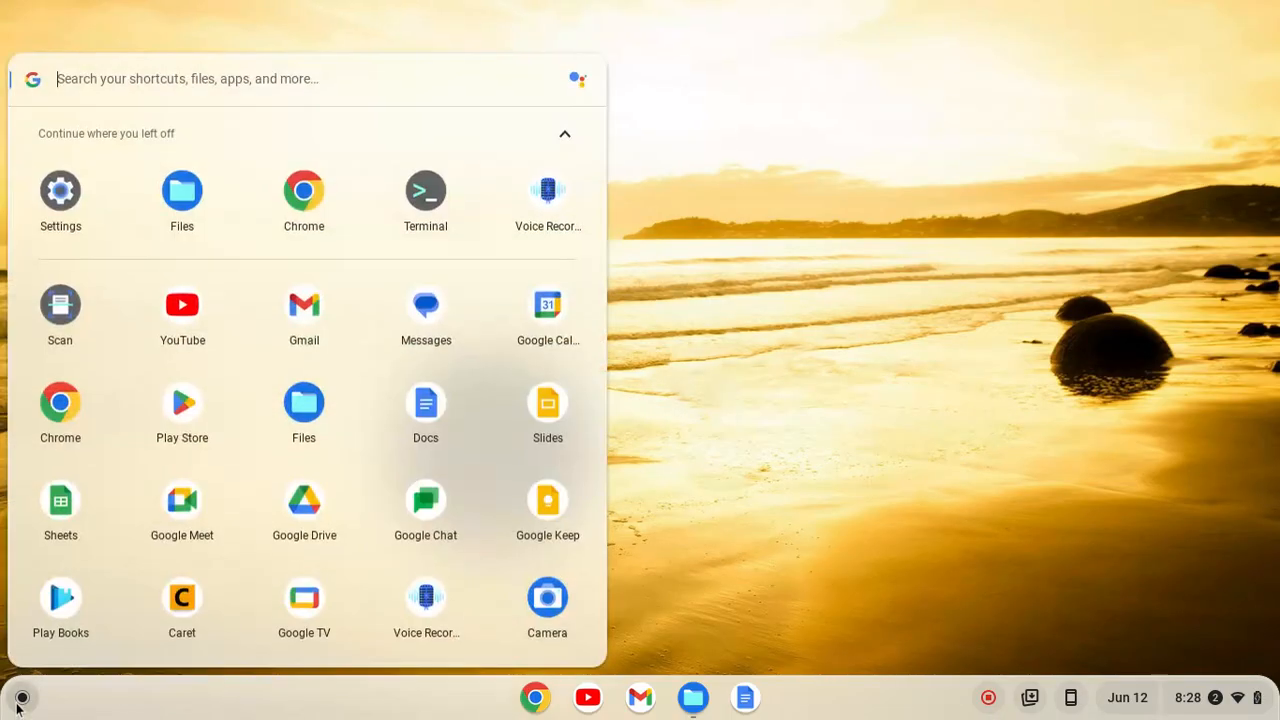
pyautogui.moveTo(42, 686)
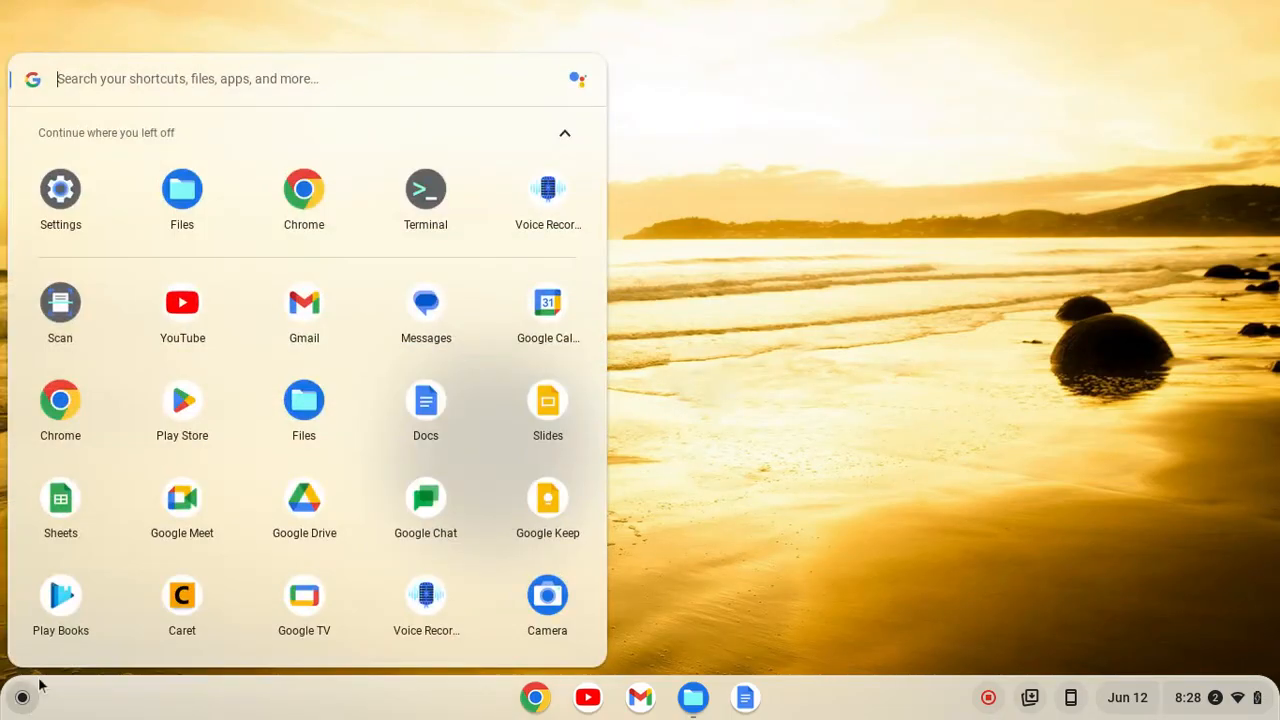
pyautogui.click(60, 189)
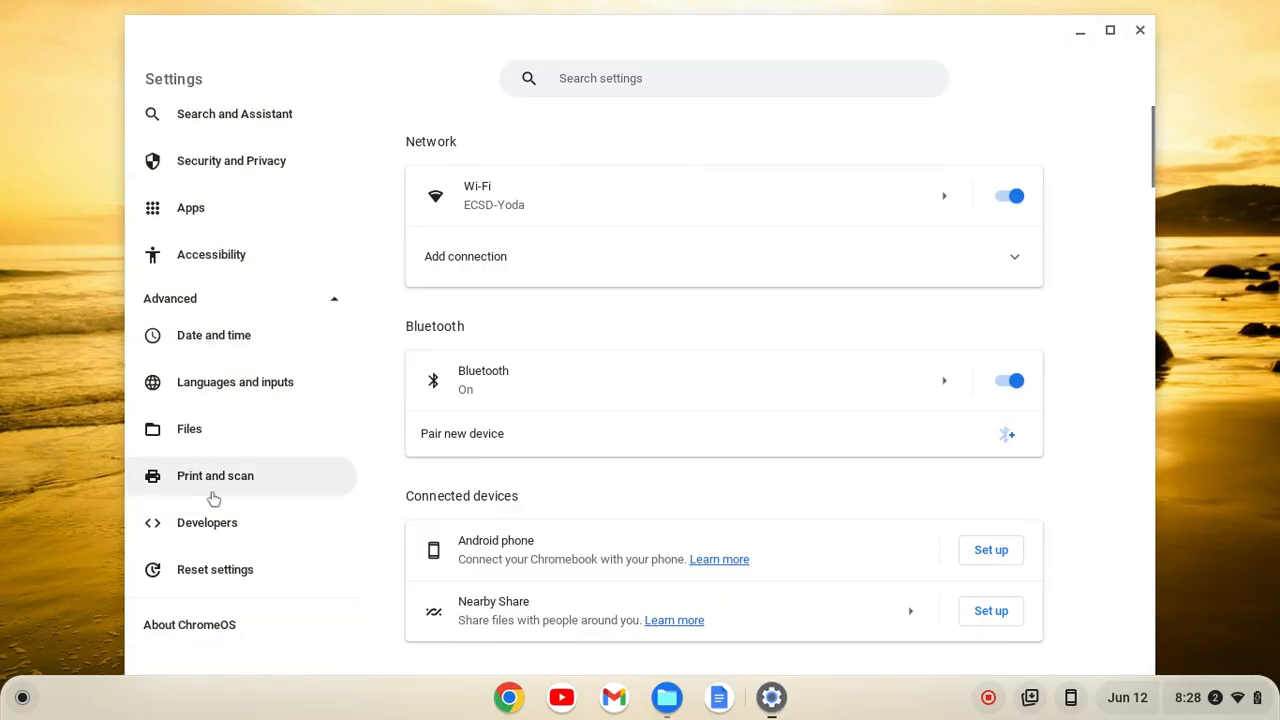
pyautogui.click(207, 522)
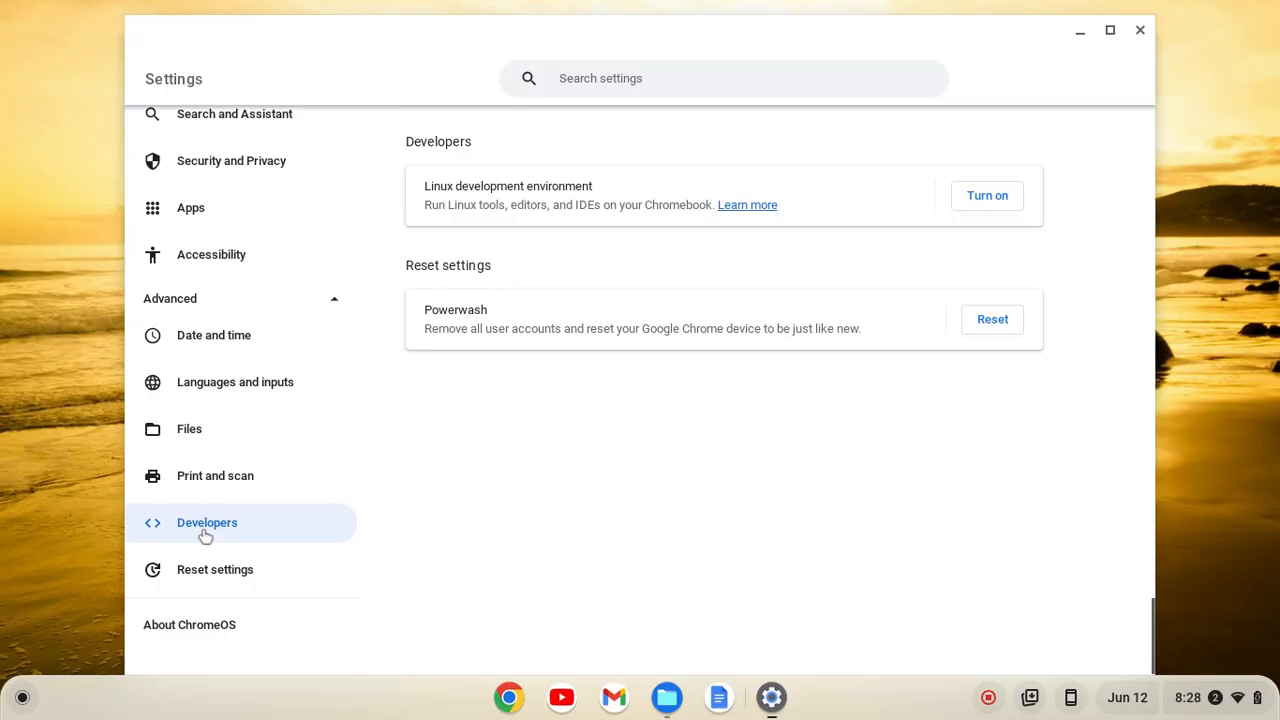
pyautogui.moveTo(433, 186)
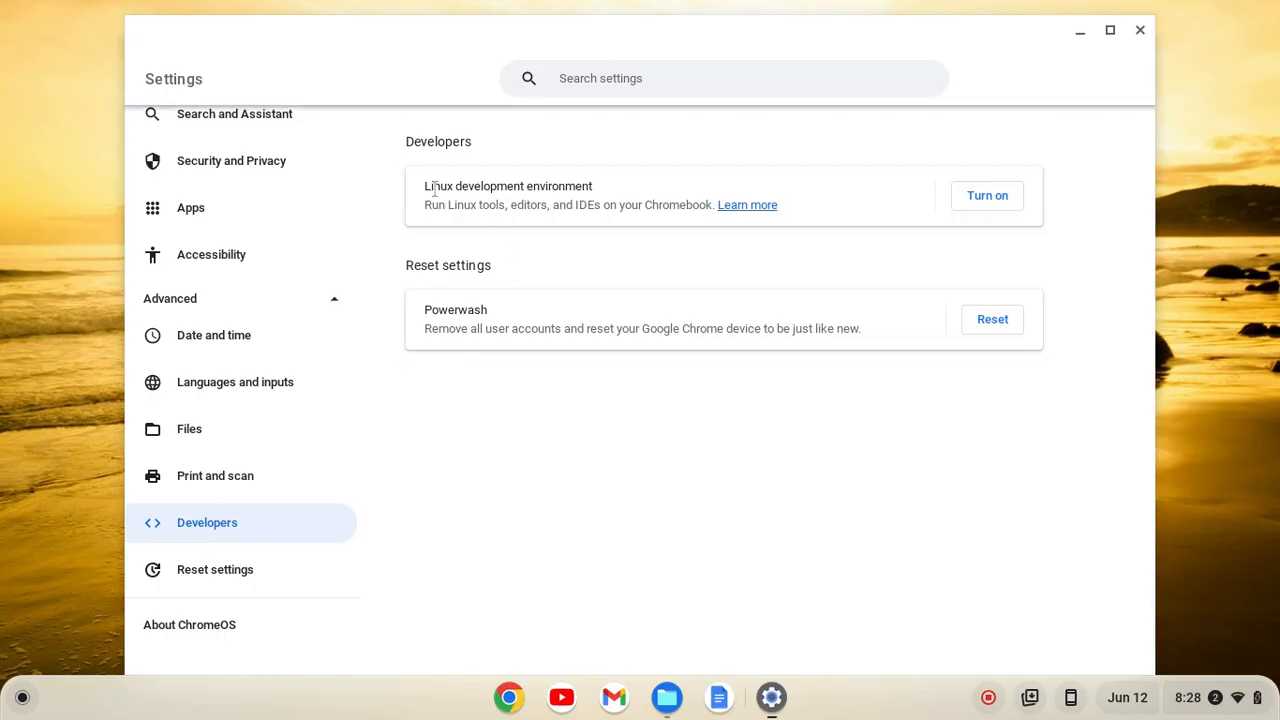
pyautogui.moveTo(987, 196)
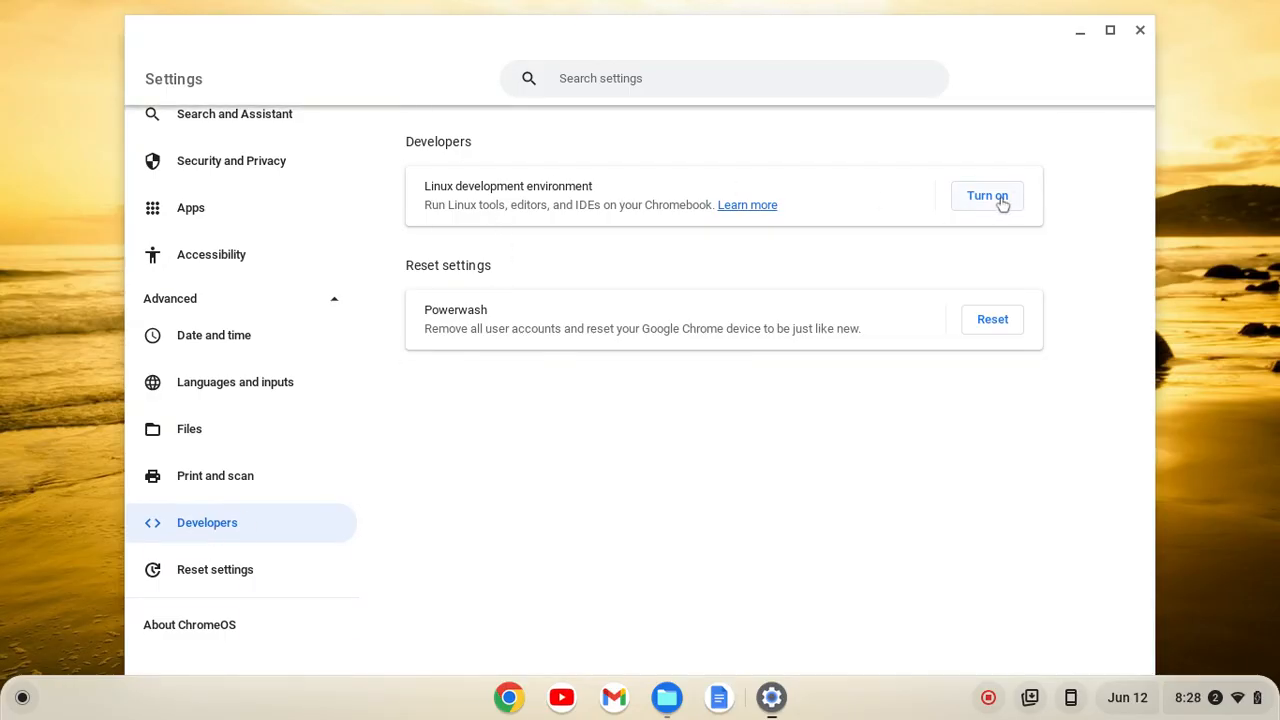
# Turn on the Linux development environment and install it with the recommended disk size
pyautogui.click(987, 196)
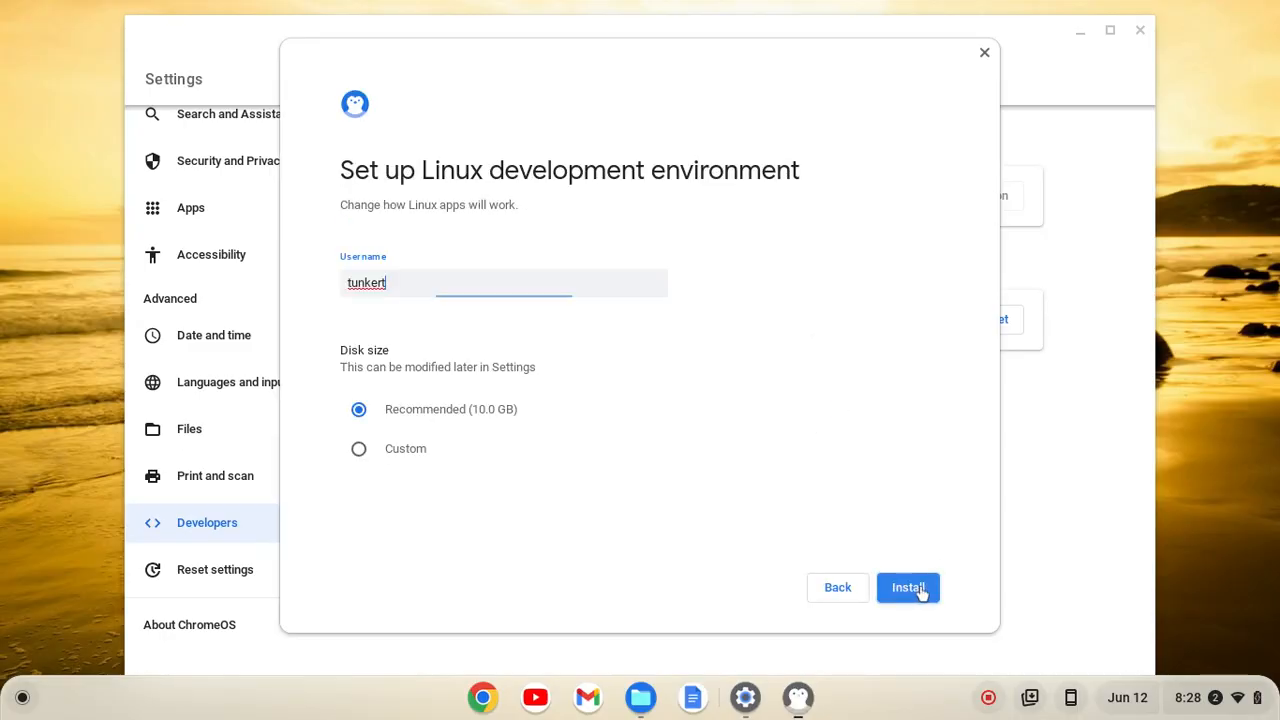
pyautogui.click(907, 587)
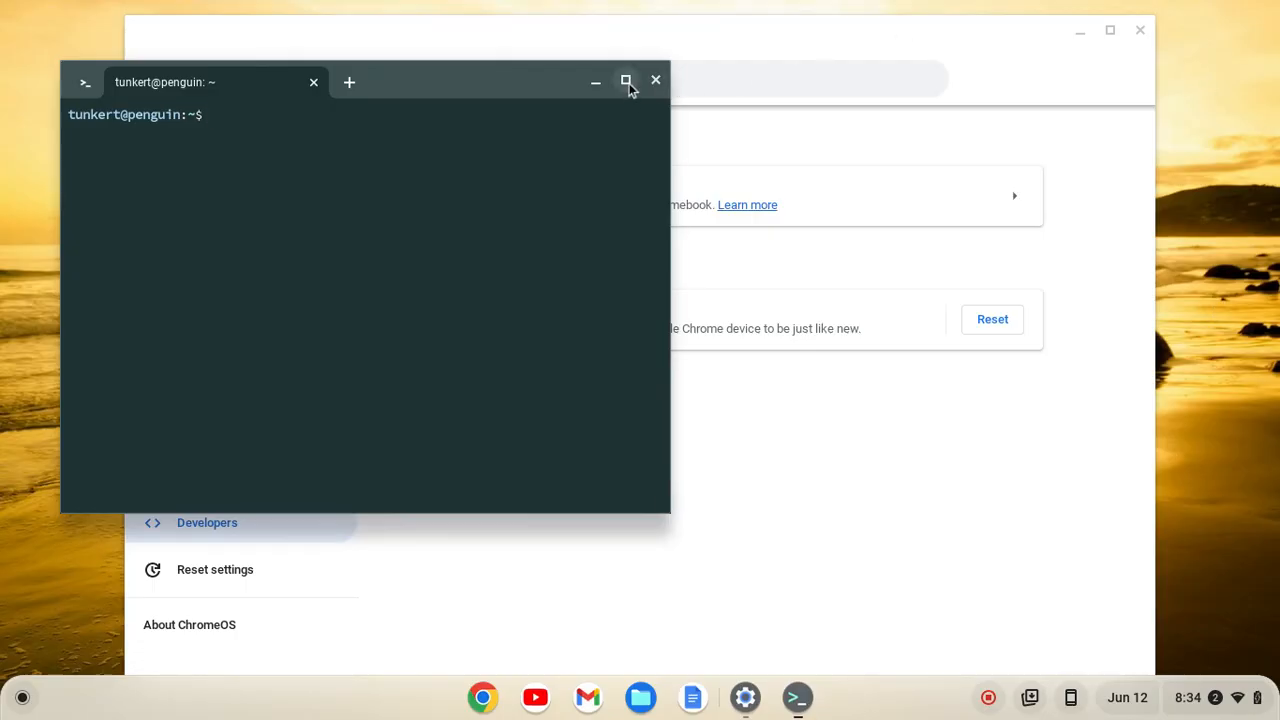
# Maximize Terminal and run 'sudo apt update && sudo apt upgrade -y'
pyautogui.click(624, 80)
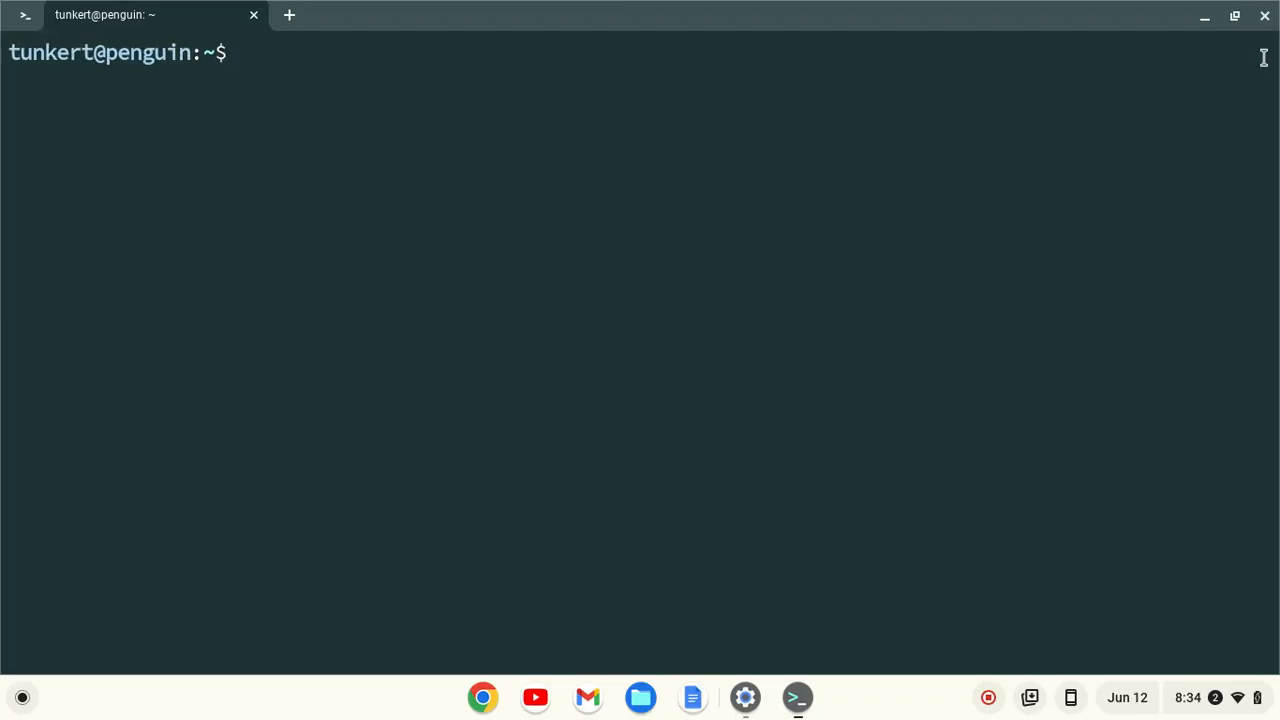
pyautogui.write('sudo apt update')
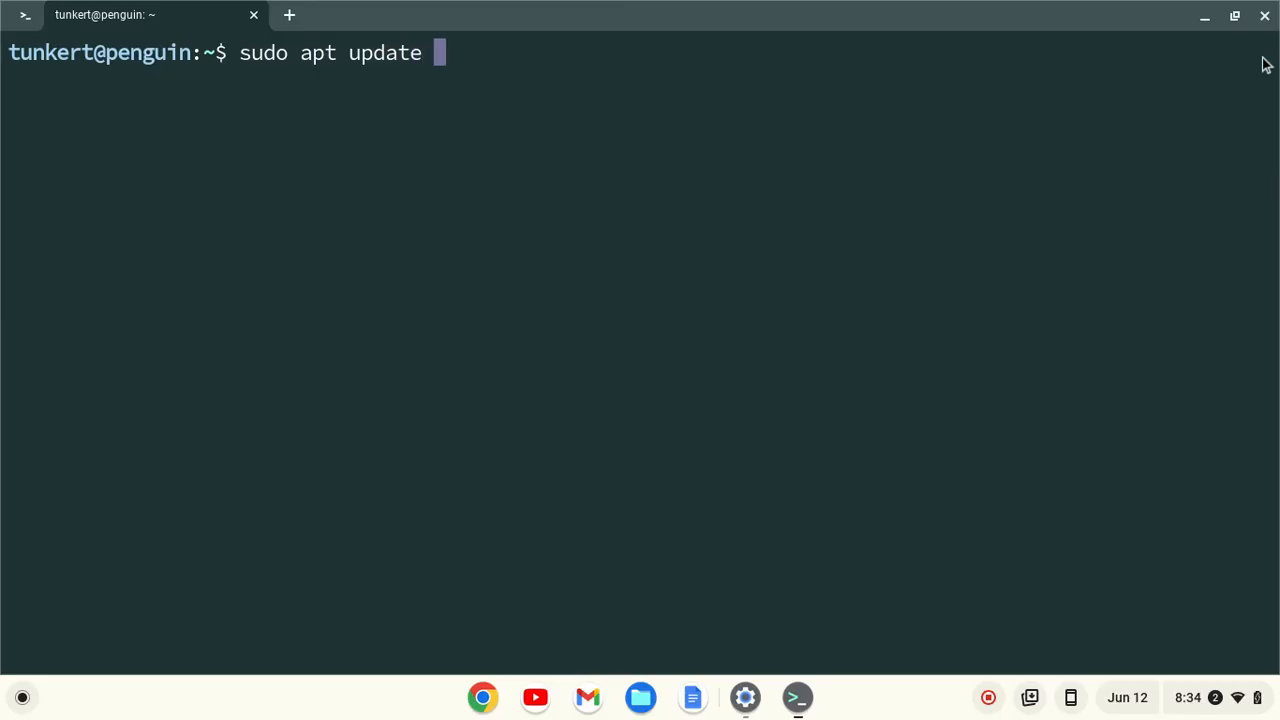
pyautogui.write('&& sudo apt')
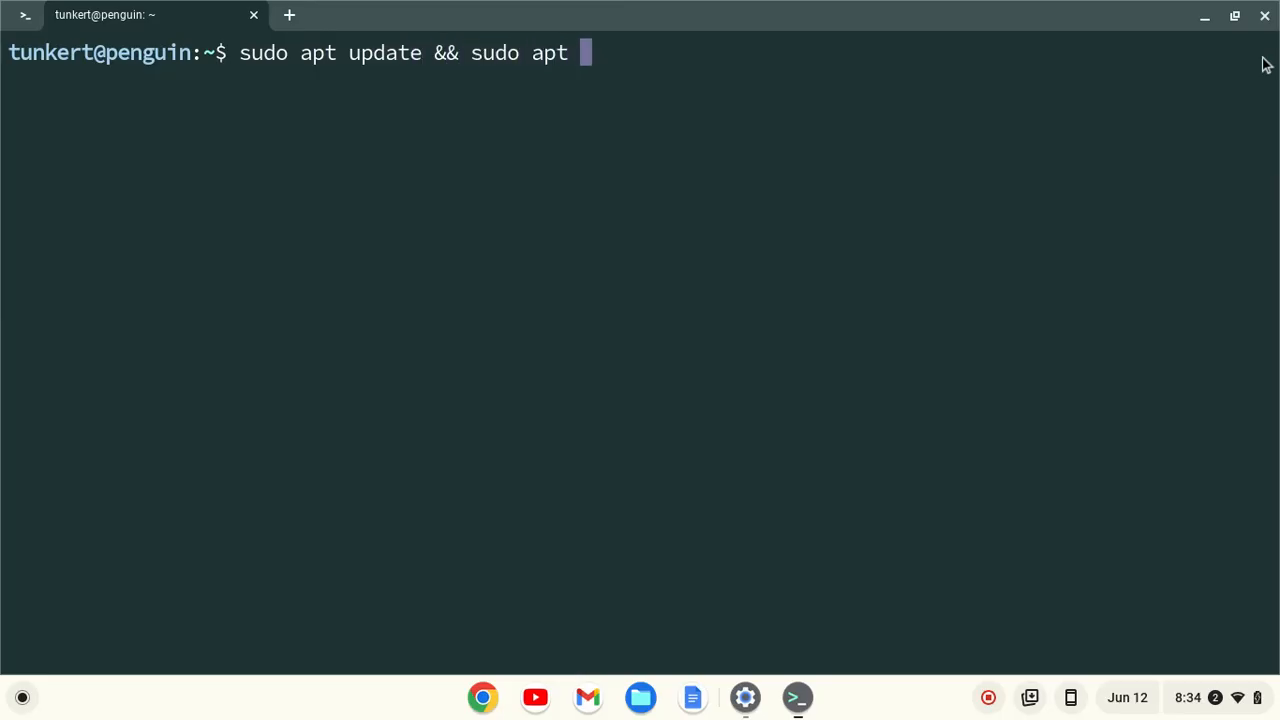
pyautogui.write('upgrade -y')
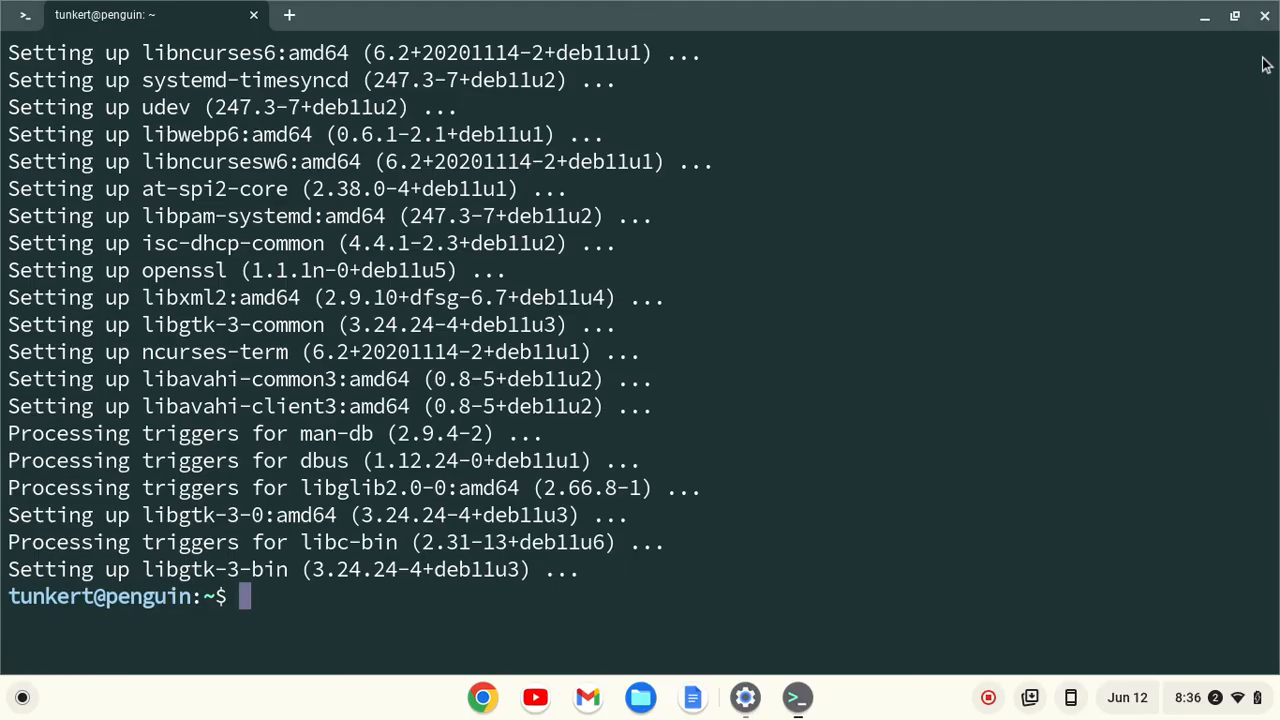
# Run 'sudo apt install gnome-keyring -y' in Terminal, then minimize it
pyautogui.write('sudo apt')
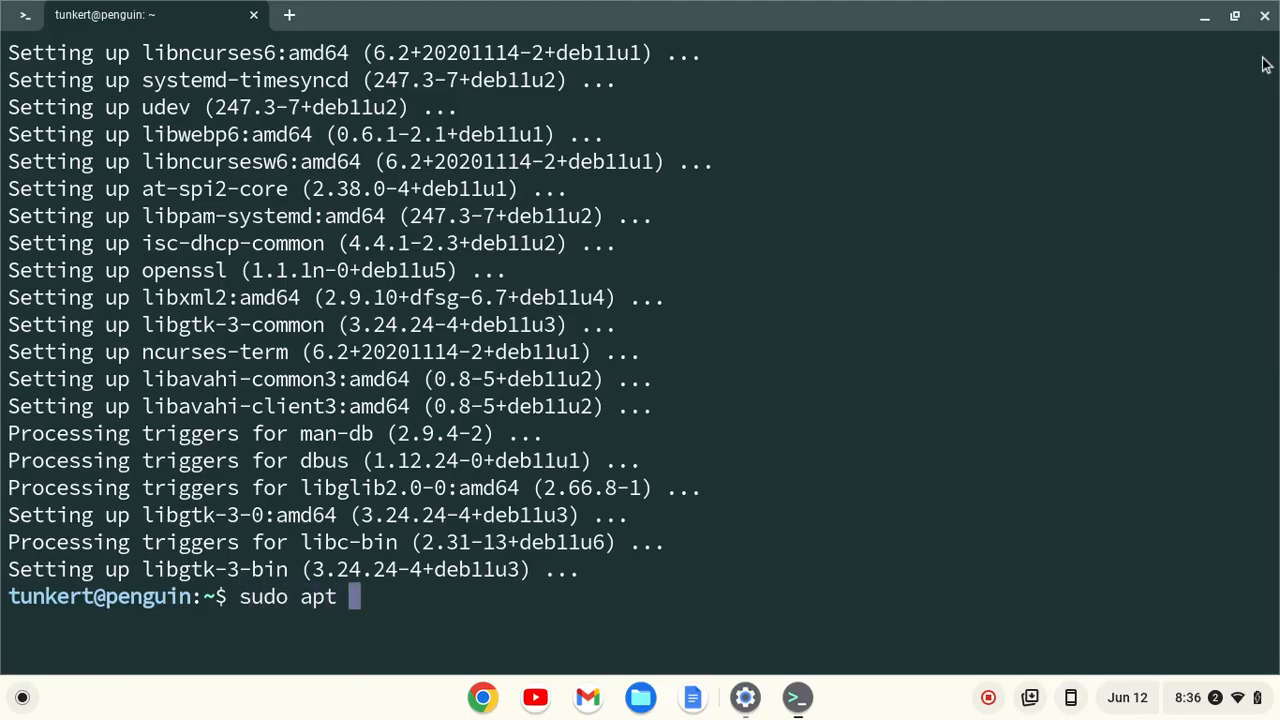
pyautogui.write('install gnom')
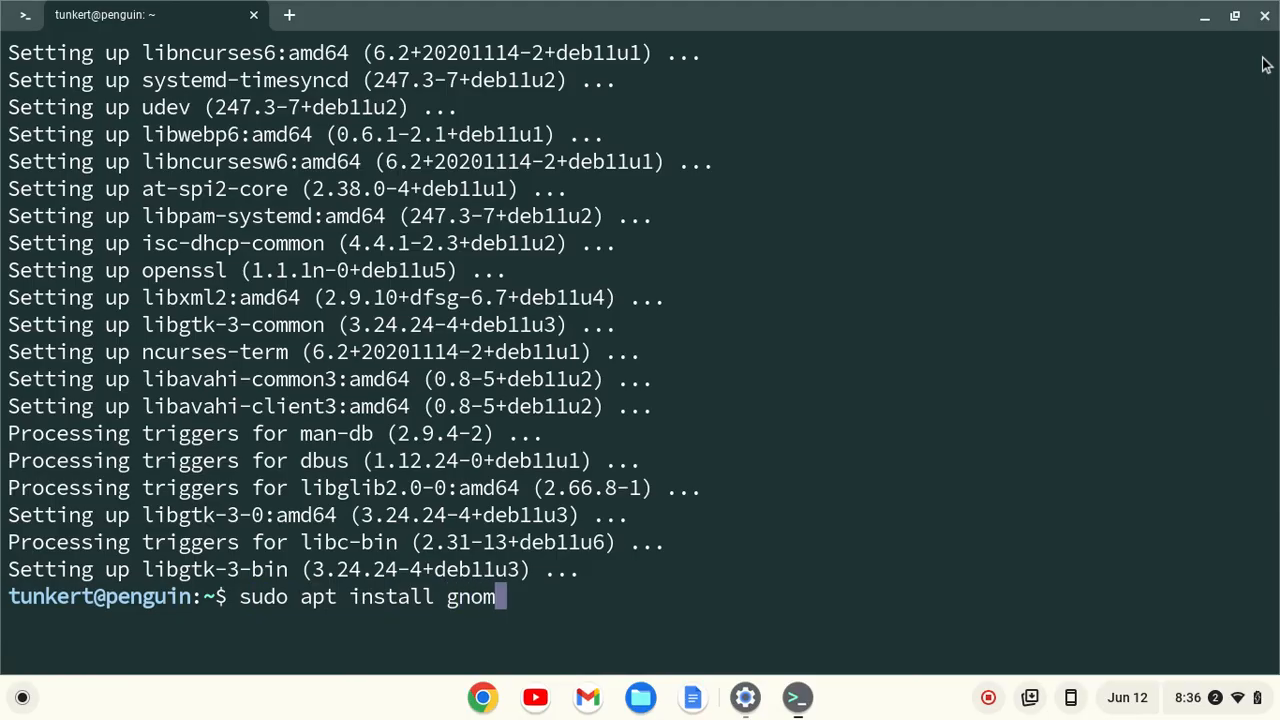
pyautogui.write('e-keyring')
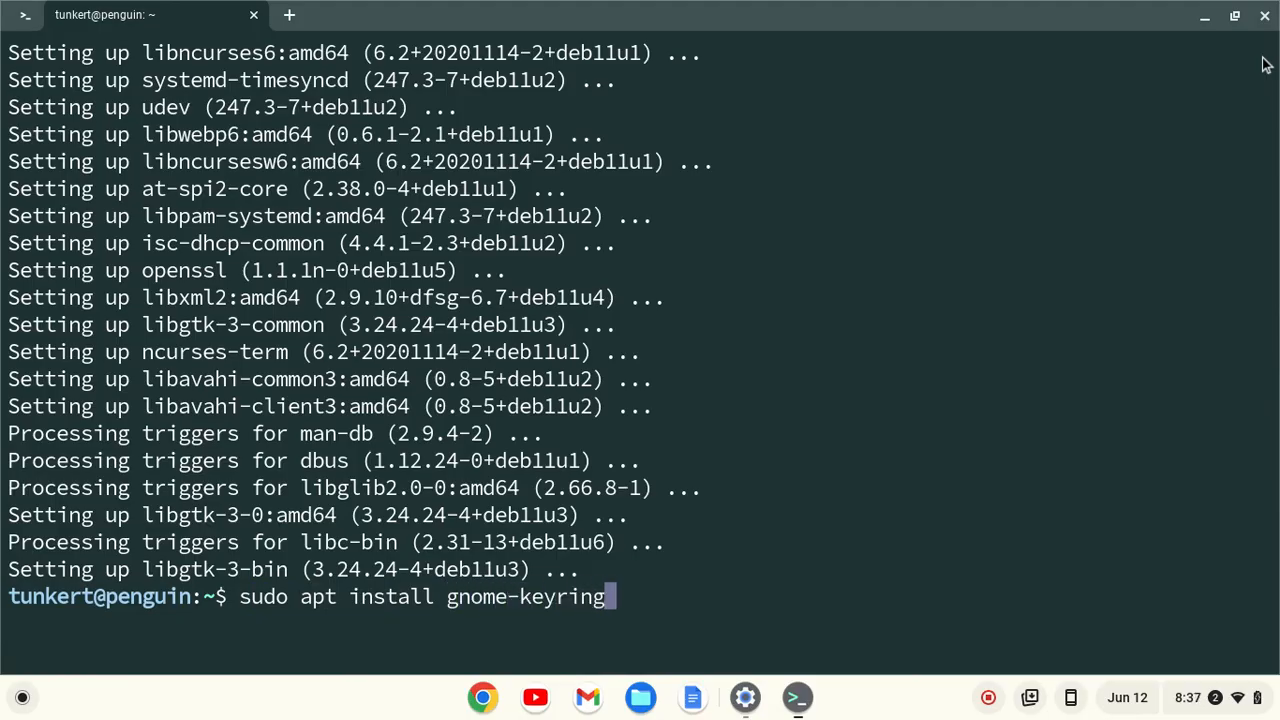
pyautogui.write('-y')
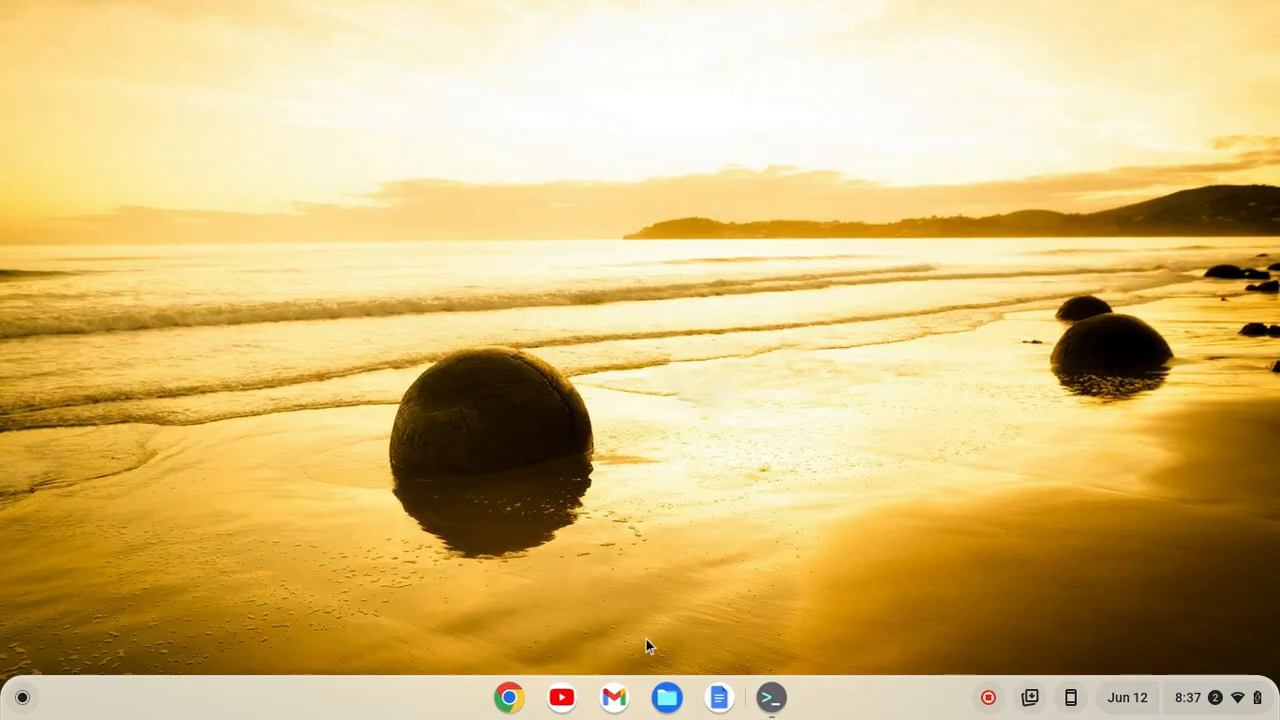
# Download the VS Code .deb package from code.visualstudio.com and show it in its folder
pyautogui.click(509, 697)
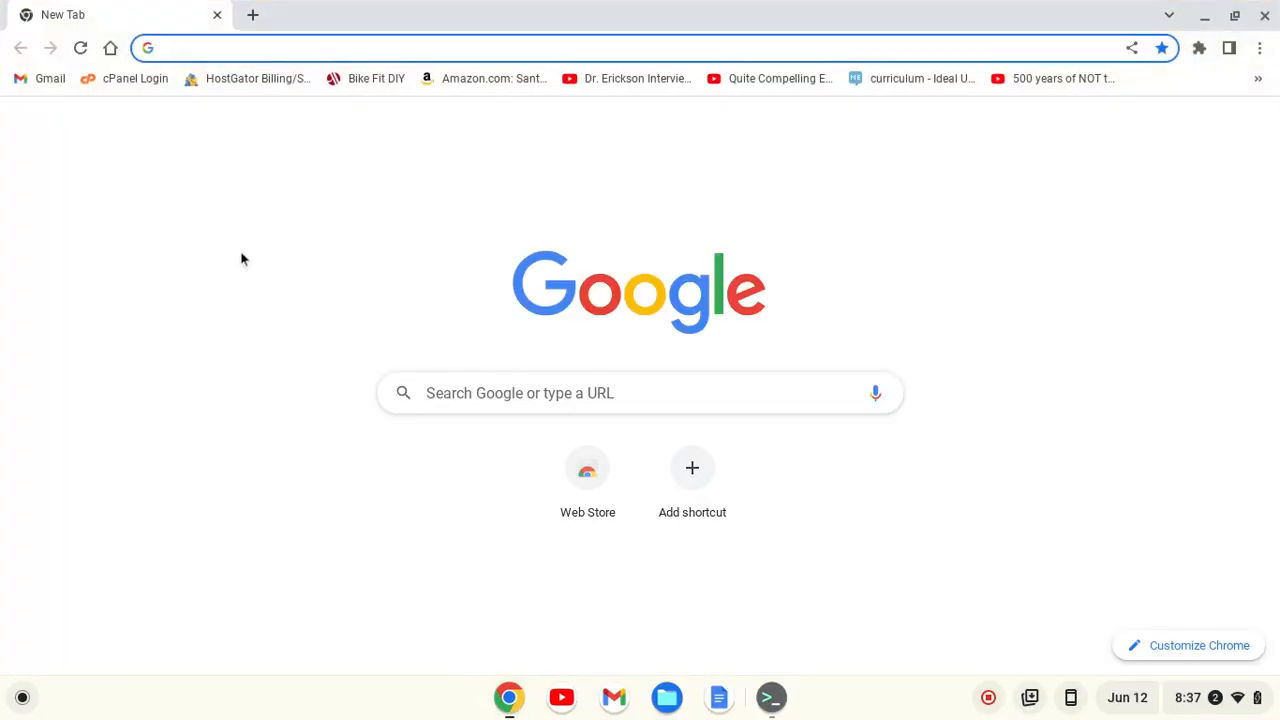
pyautogui.write('code.visualstudio.com')
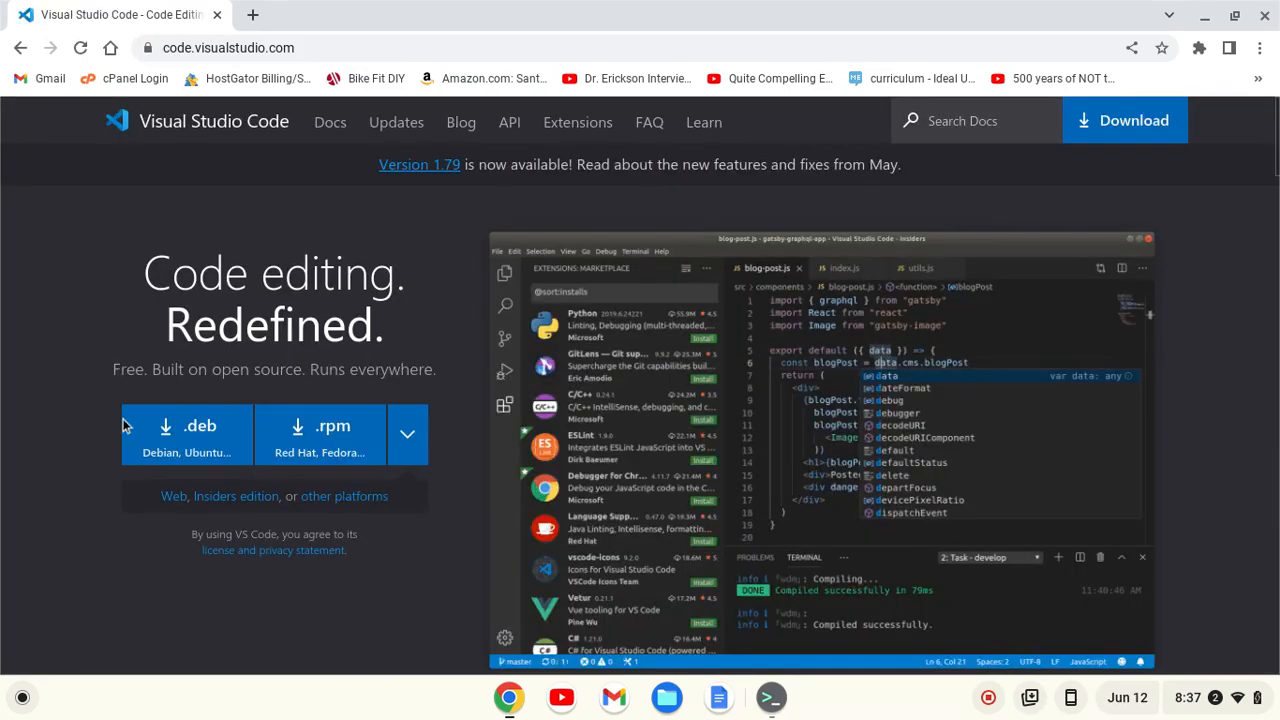
pyautogui.moveTo(182, 445)
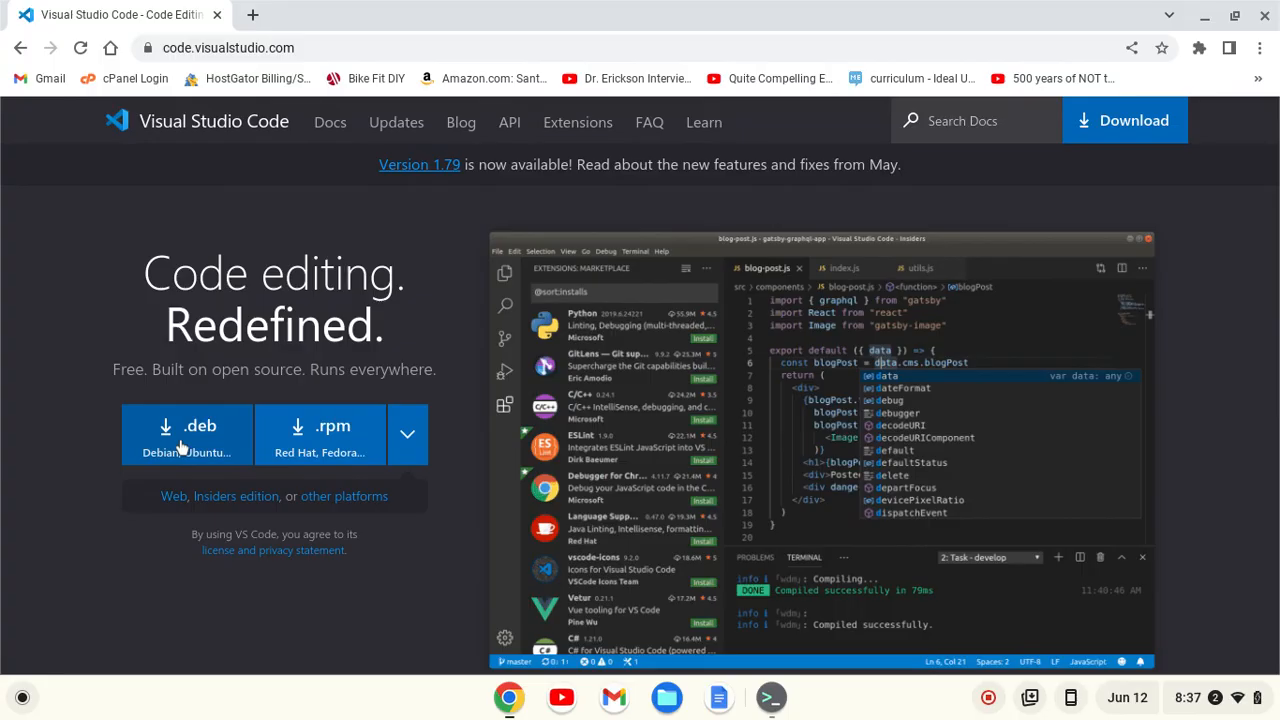
pyautogui.click(186, 435)
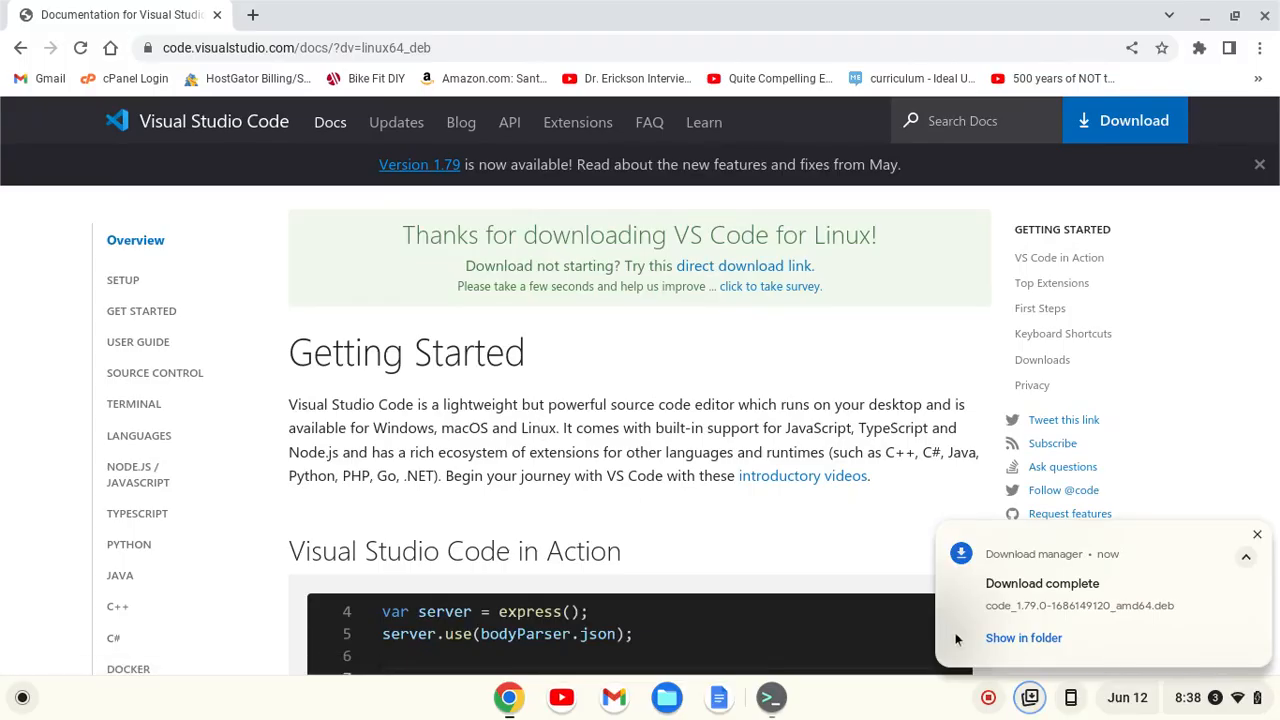
pyautogui.click(1023, 638)
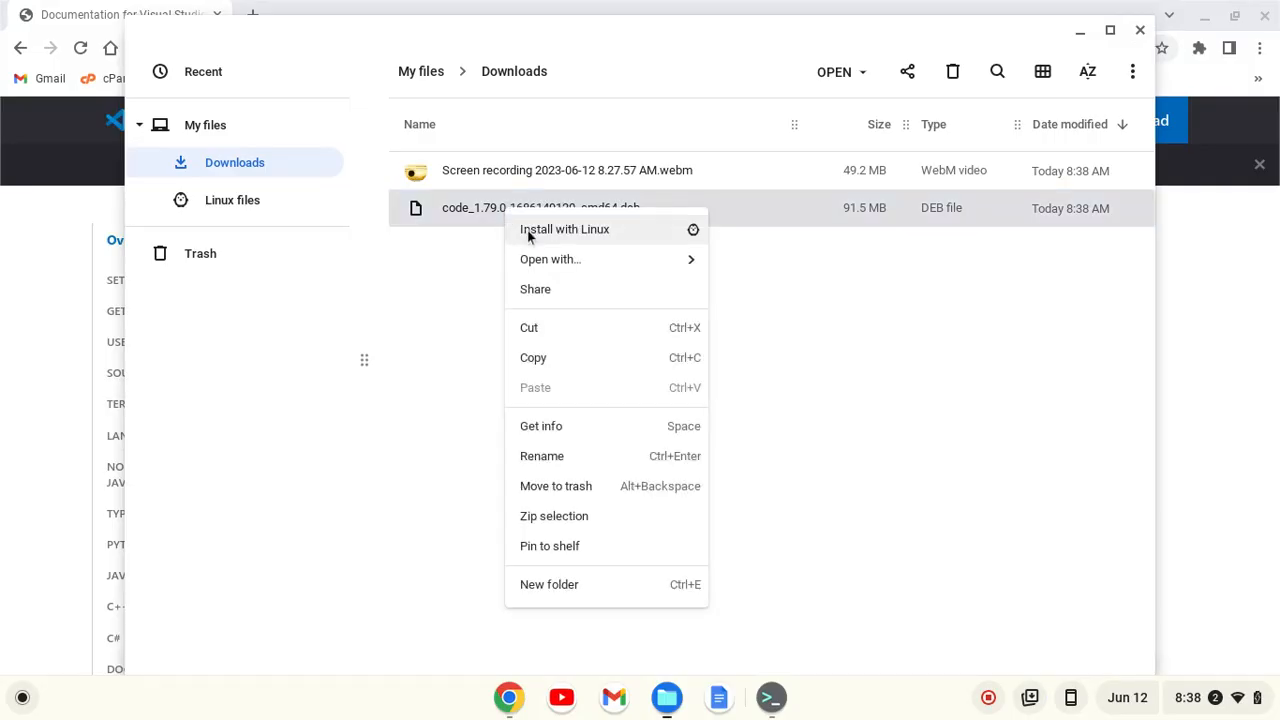
# Install the code .deb file with Linux and dismiss the confirmation message
pyautogui.click(564, 229)
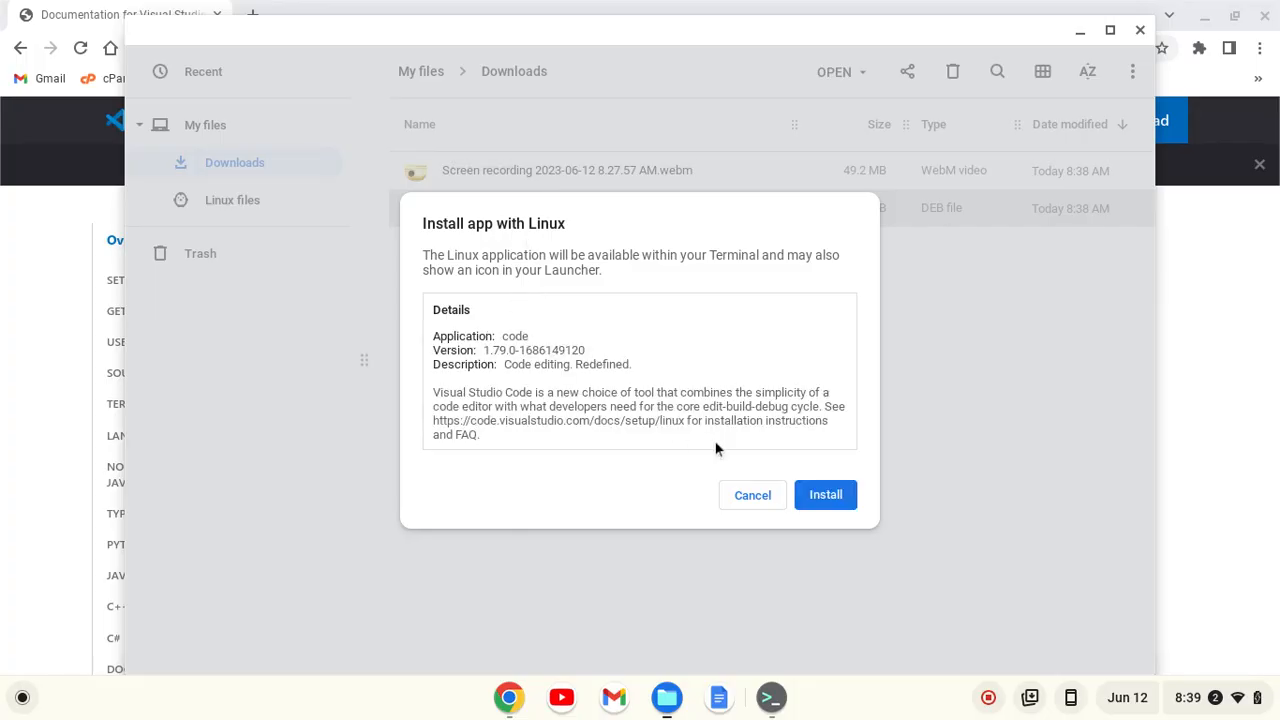
pyautogui.click(825, 495)
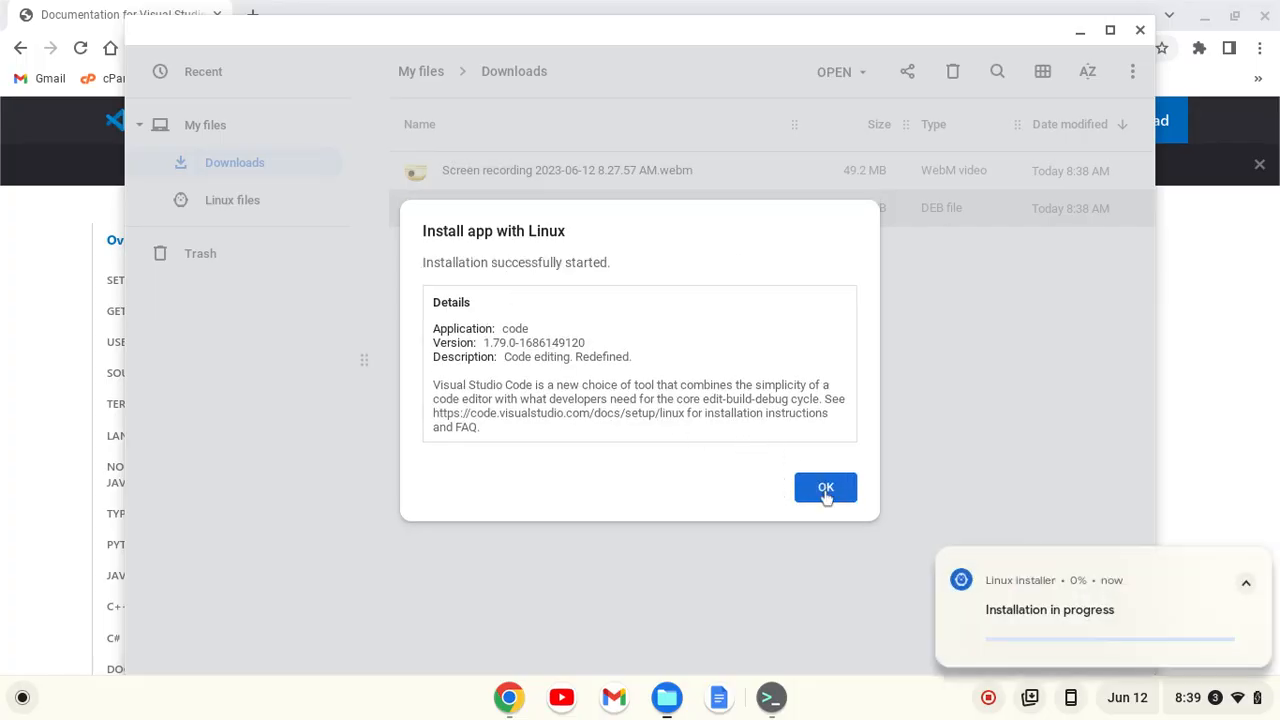
pyautogui.click(825, 487)
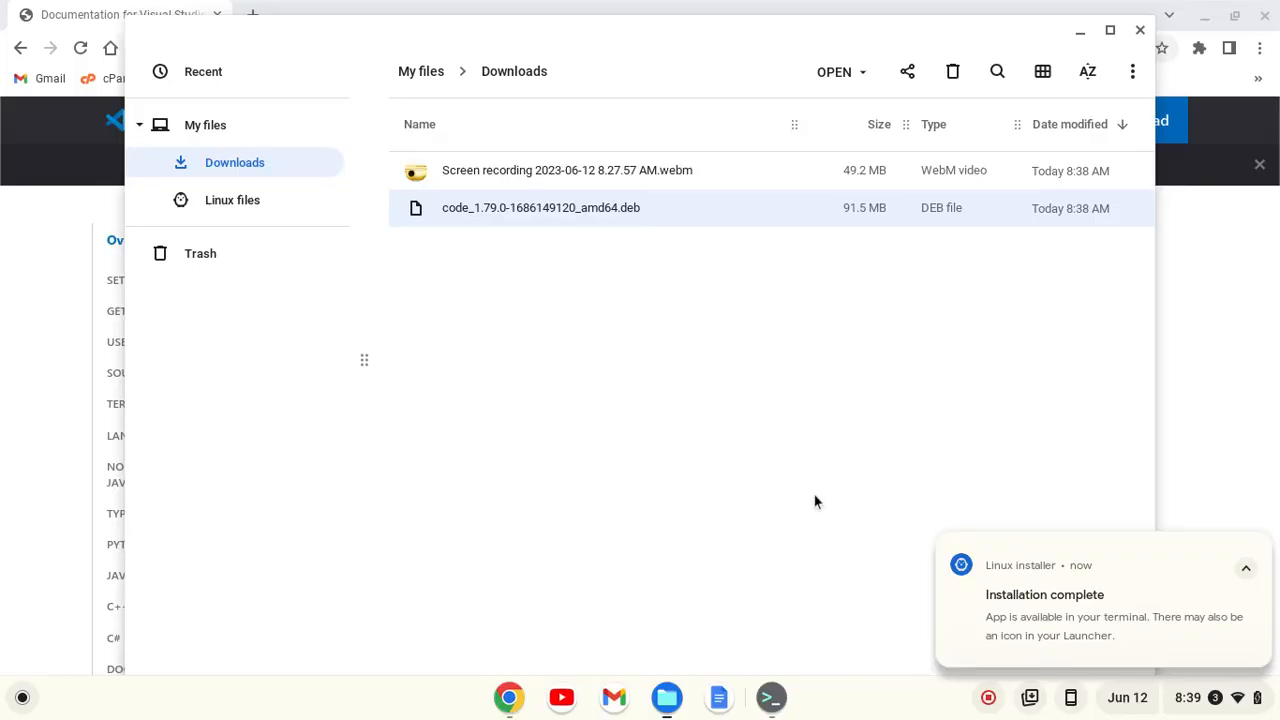
pyautogui.moveTo(20, 697)
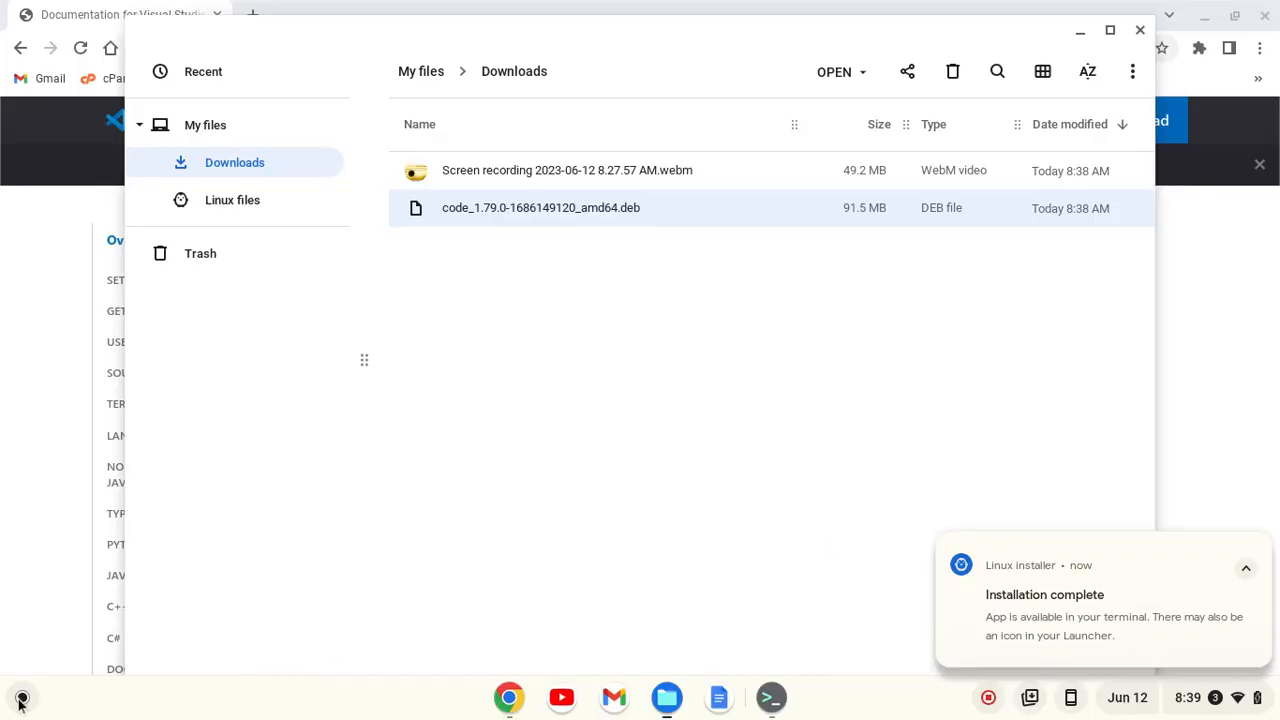
# Pin Visual Studio Code to the shelf from the Launcher and close Files
pyautogui.click(21, 695)
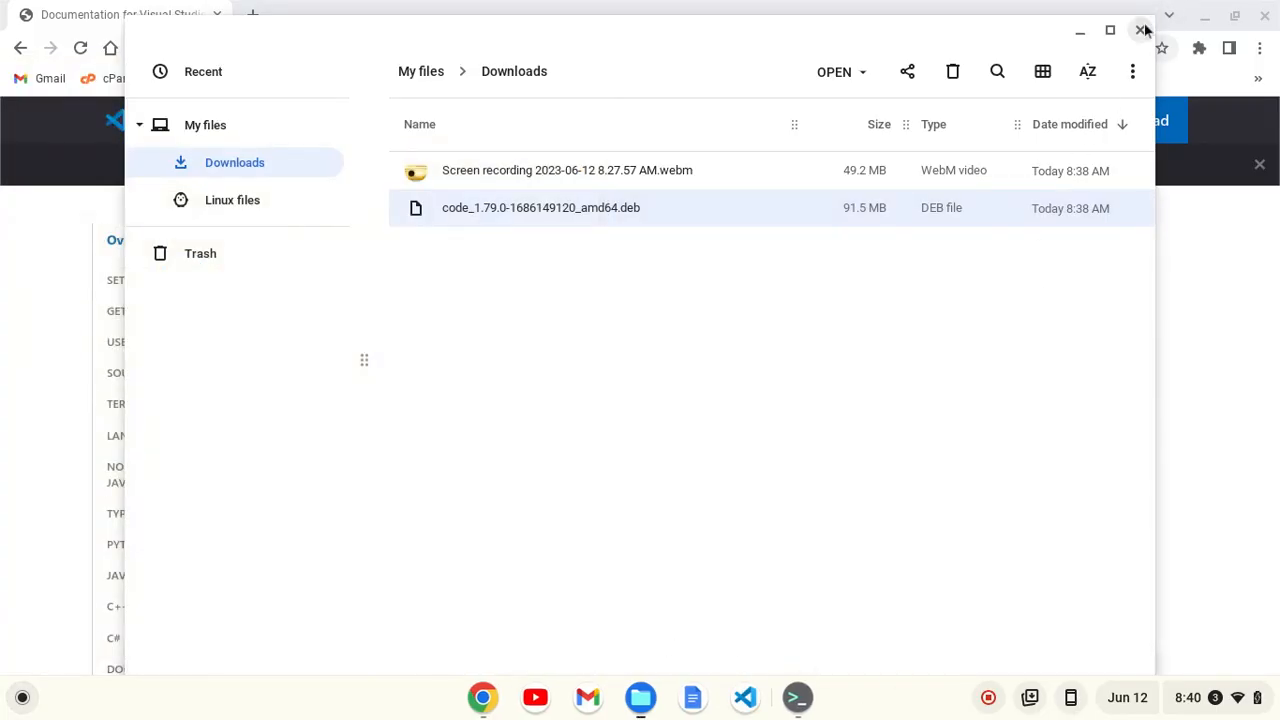
pyautogui.click(1141, 28)
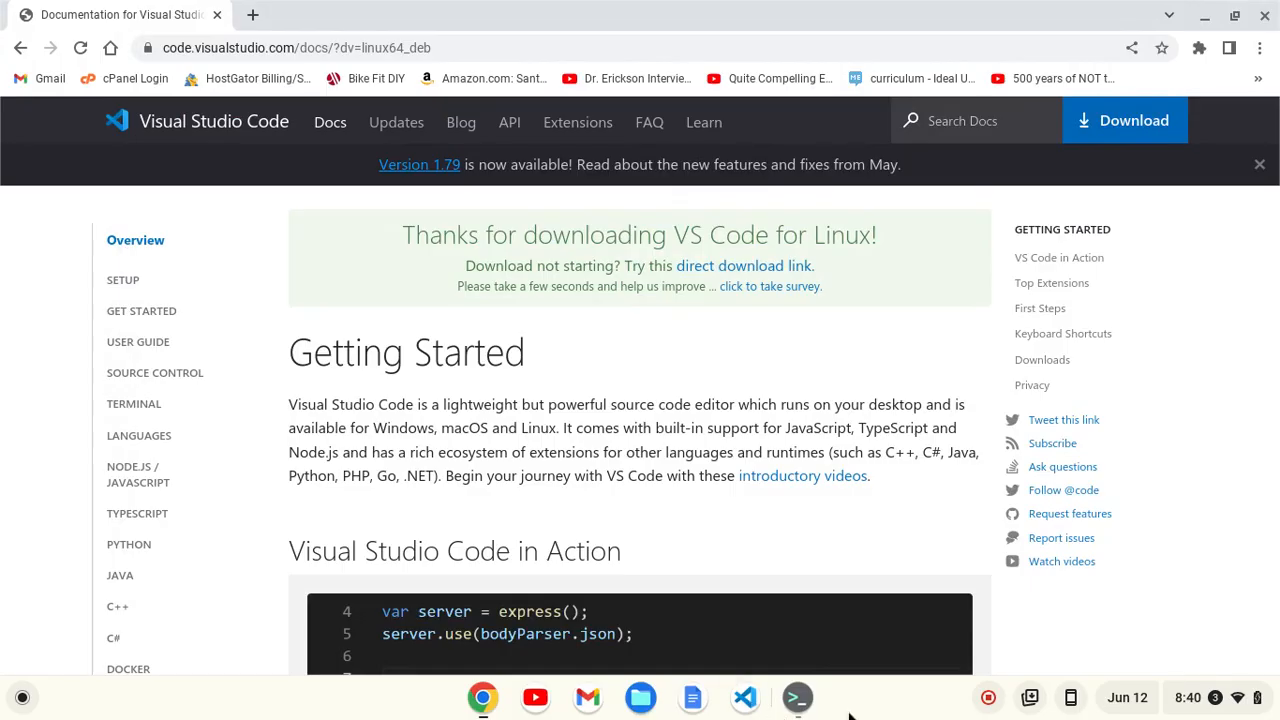